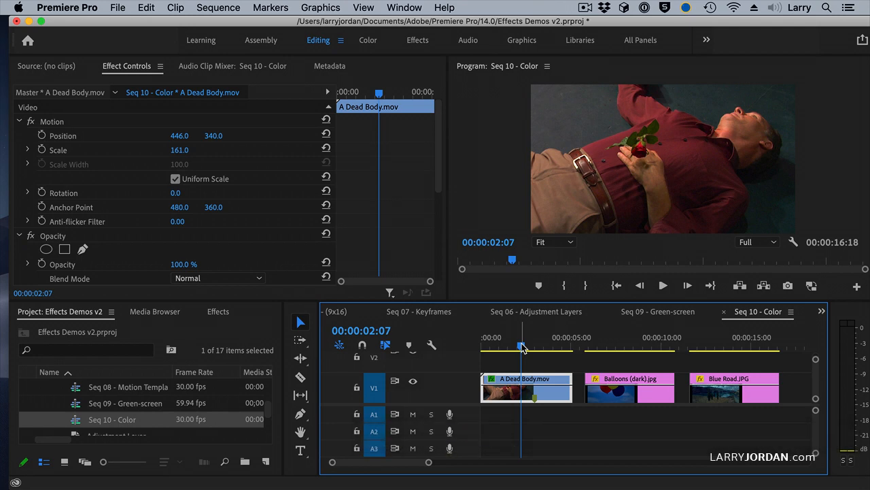
# - Scrub through the dead-body clip and switch to the Color workspace
pyautogui.click(663, 286)
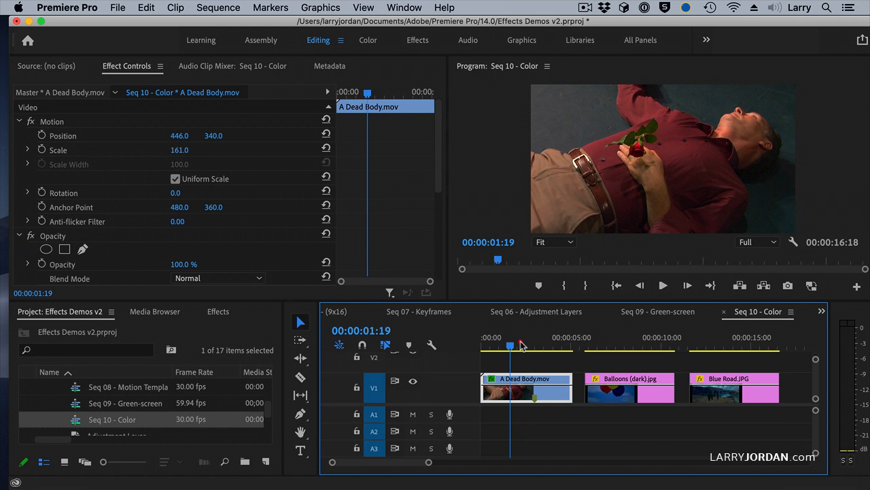
pyautogui.click(531, 343)
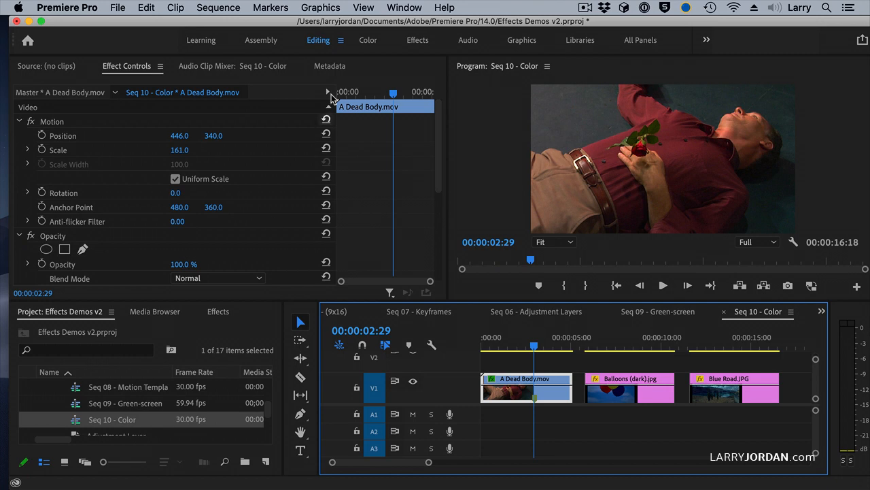
pyautogui.click(368, 41)
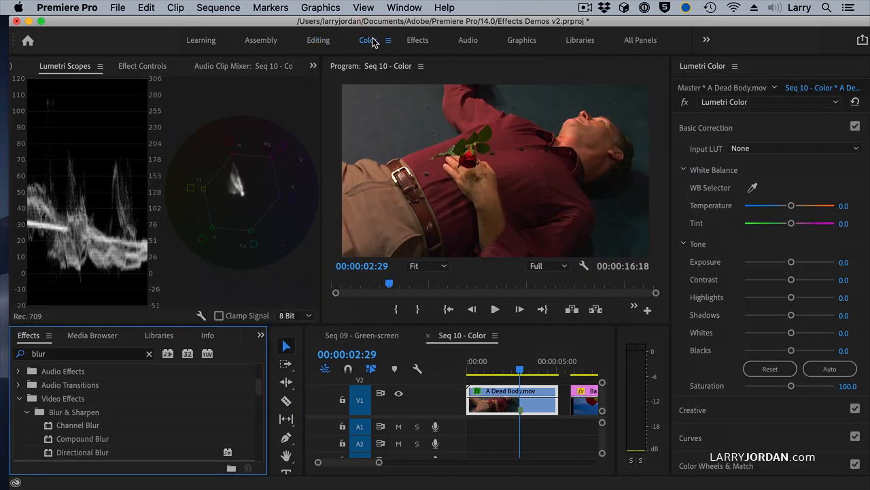
pyautogui.moveTo(503, 405)
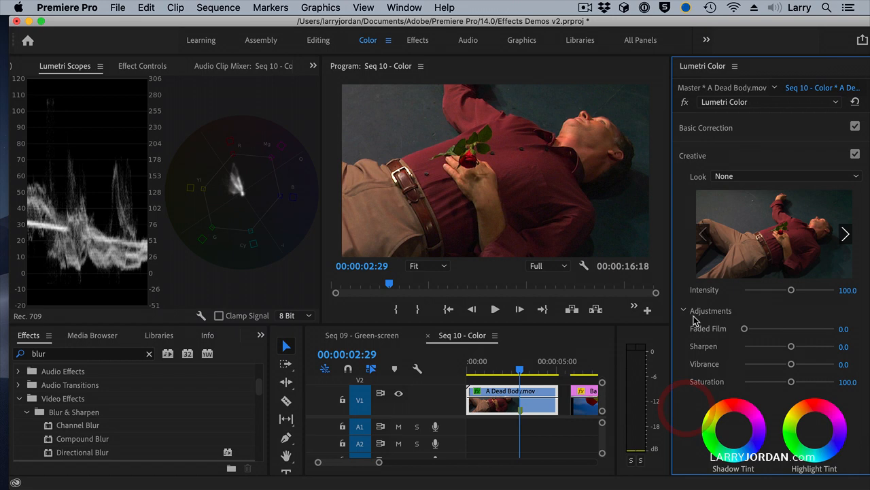
# - Browse the Creative Look list to apply the SL BLUE COLD look to the dead-body clip
pyautogui.click(786, 177)
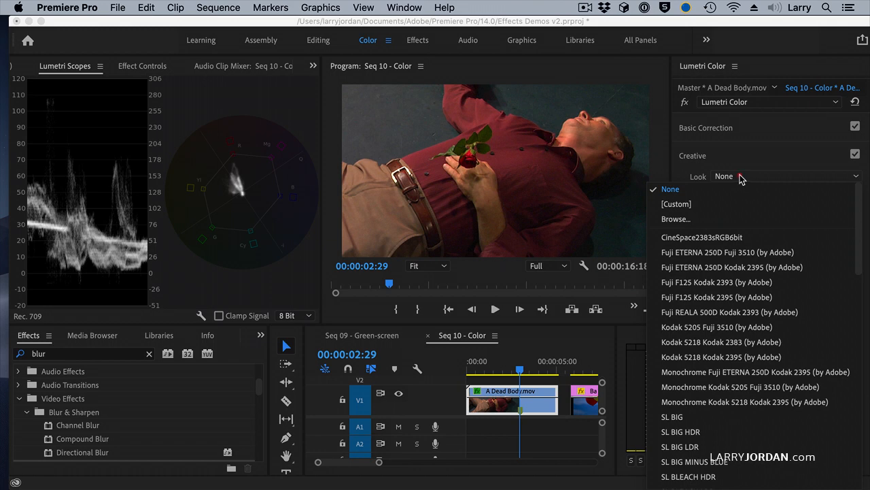
pyautogui.scroll(-3)
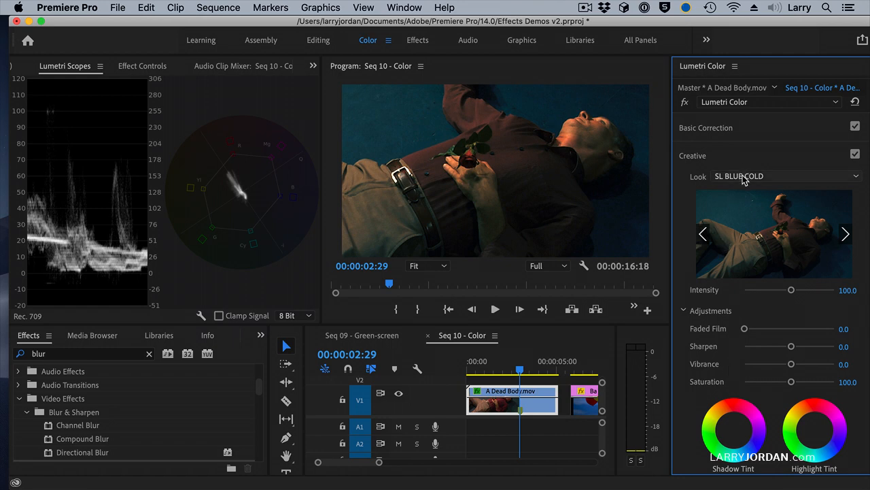
pyautogui.click(786, 176)
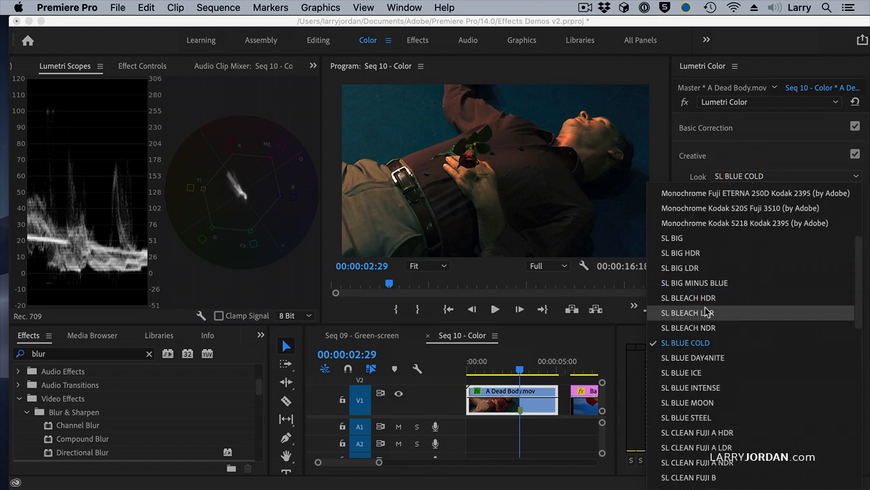
pyautogui.moveTo(712, 296)
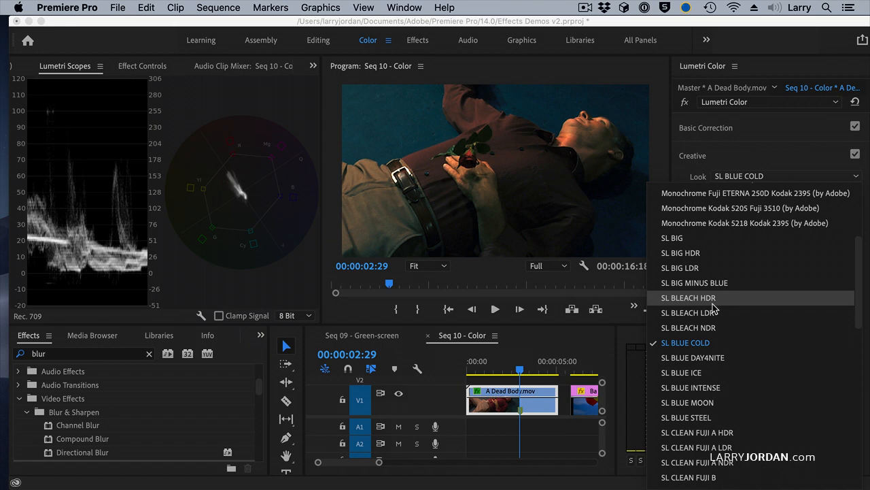
pyautogui.moveTo(714, 313)
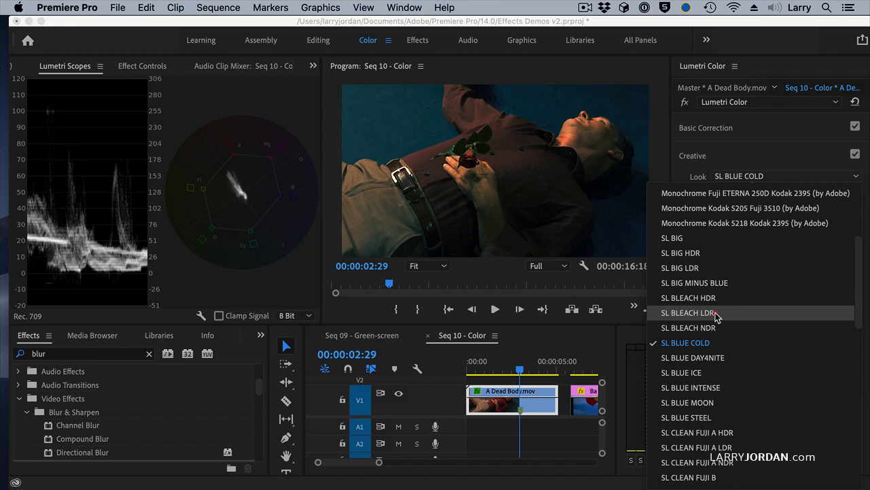
# - Try SL BLEACH LDR, then settle on the SL NOIR LDR black-and-white look
pyautogui.click(688, 311)
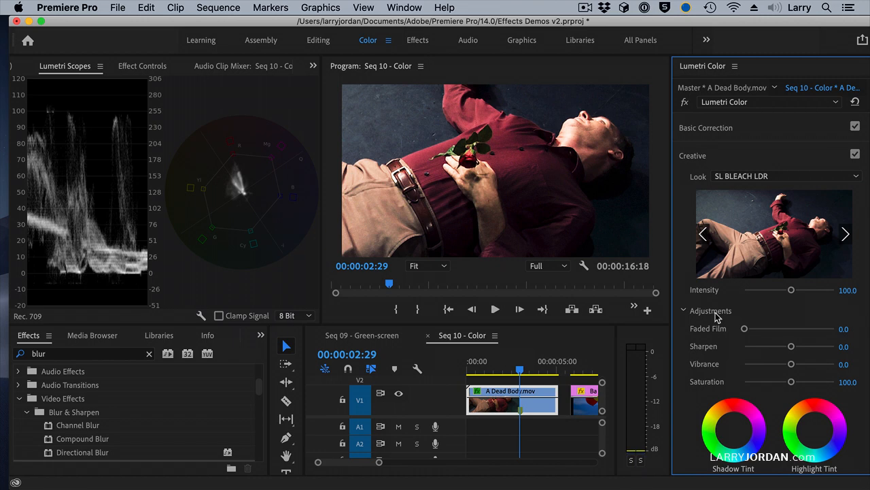
pyautogui.scroll(-3)
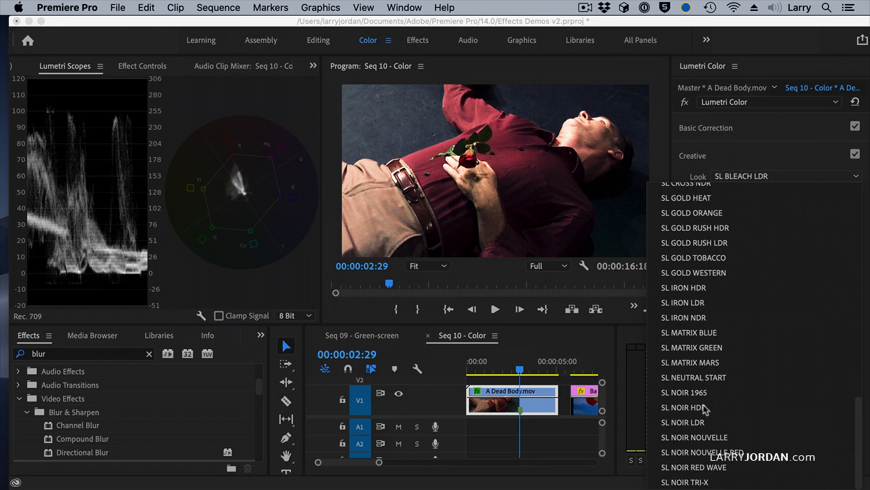
pyautogui.click(683, 422)
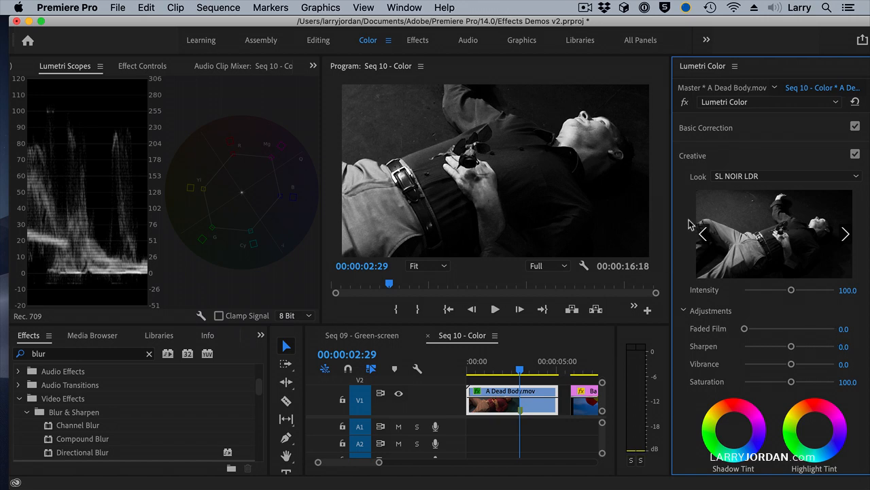
# - Reset the dead-body clip's creative look to None, restoring its original colours
pyautogui.click(786, 177)
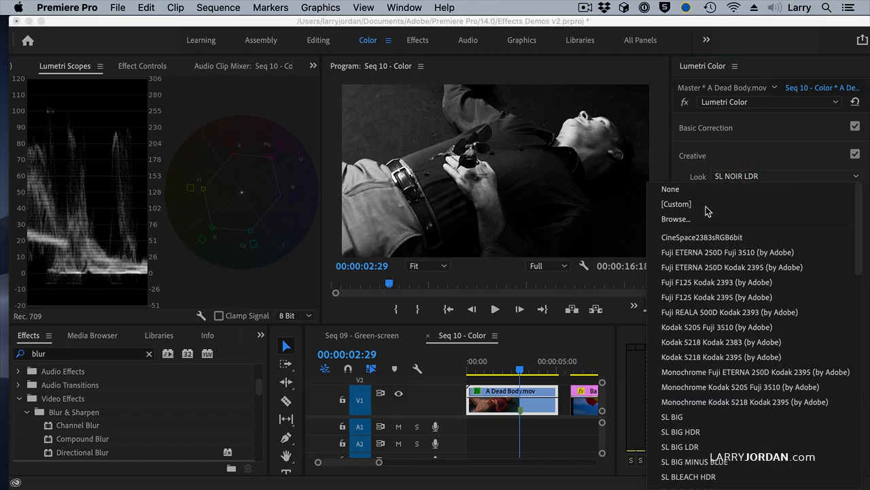
pyautogui.click(669, 188)
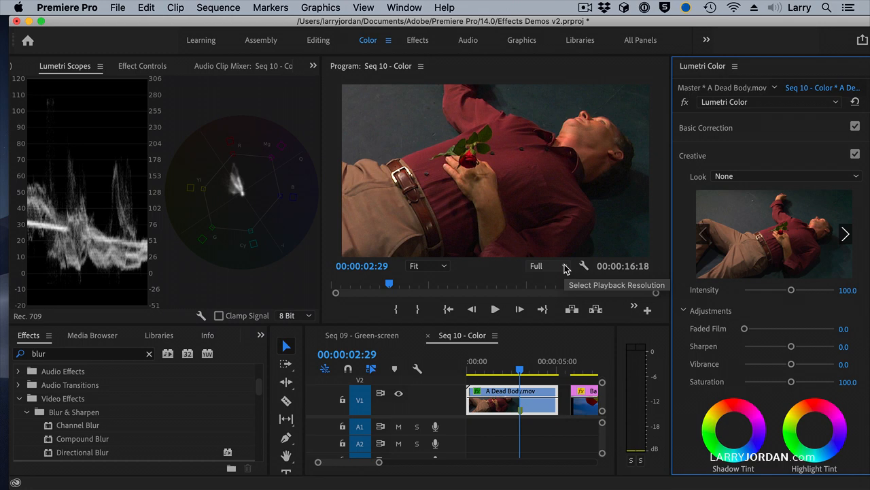
pyautogui.click(782, 177)
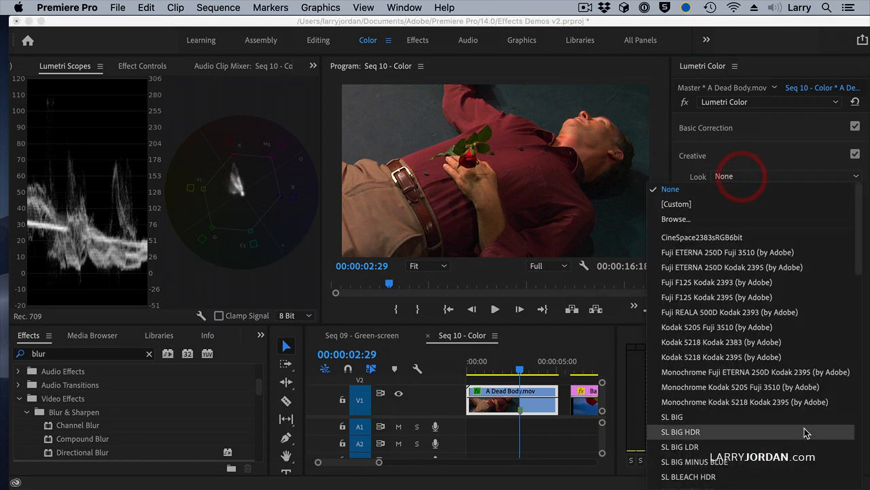
pyautogui.click(694, 433)
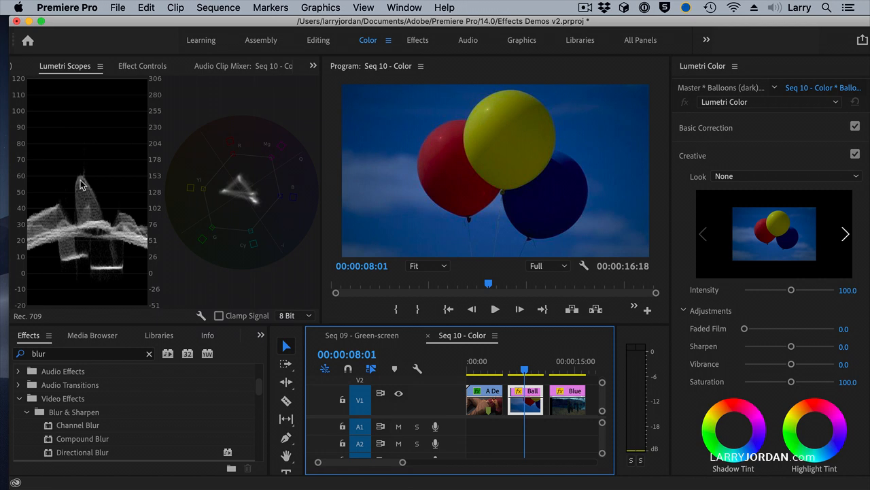
pyautogui.moveTo(516, 180)
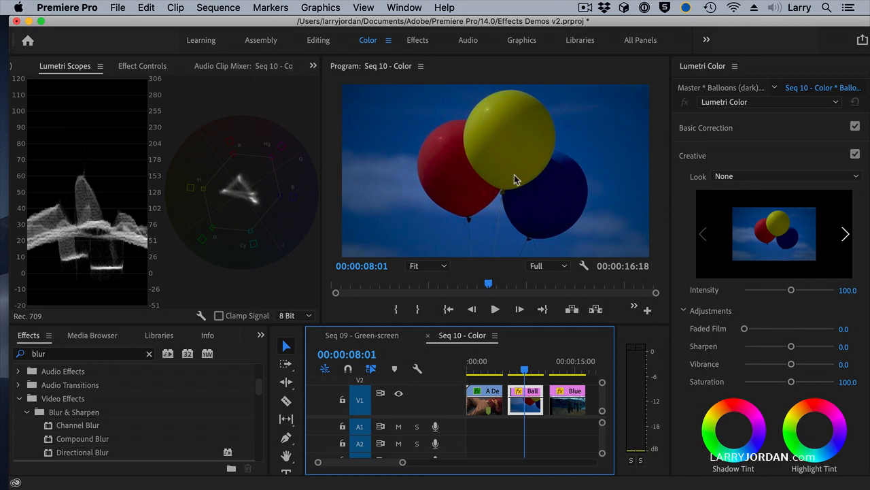
pyautogui.moveTo(520, 185)
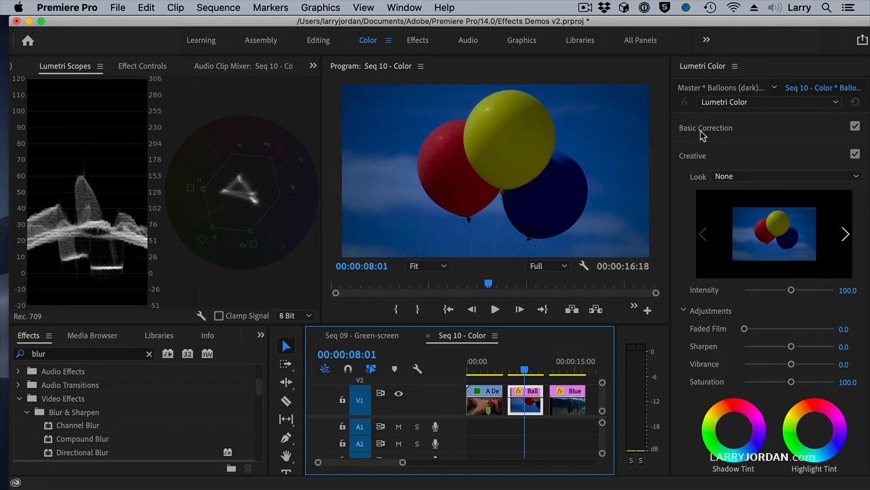
# - Auto-correct the balloons clip's tones in Basic Correction, then move to the road clip
pyautogui.click(706, 128)
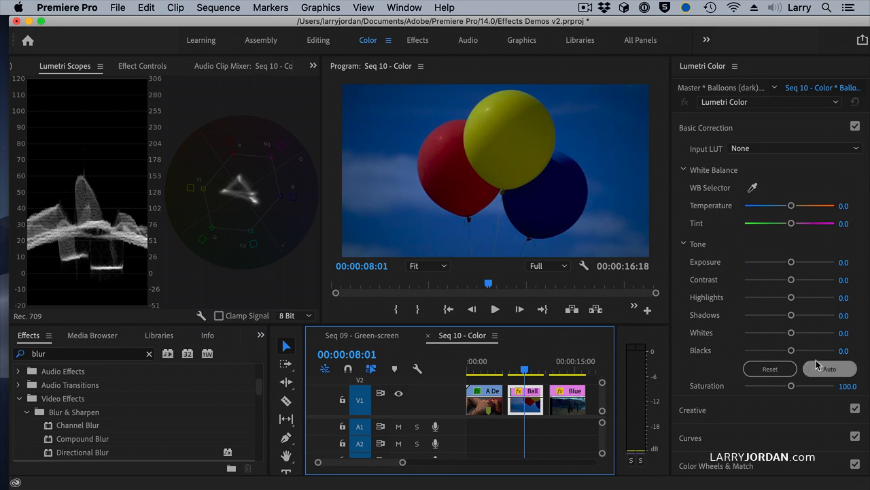
pyautogui.click(829, 369)
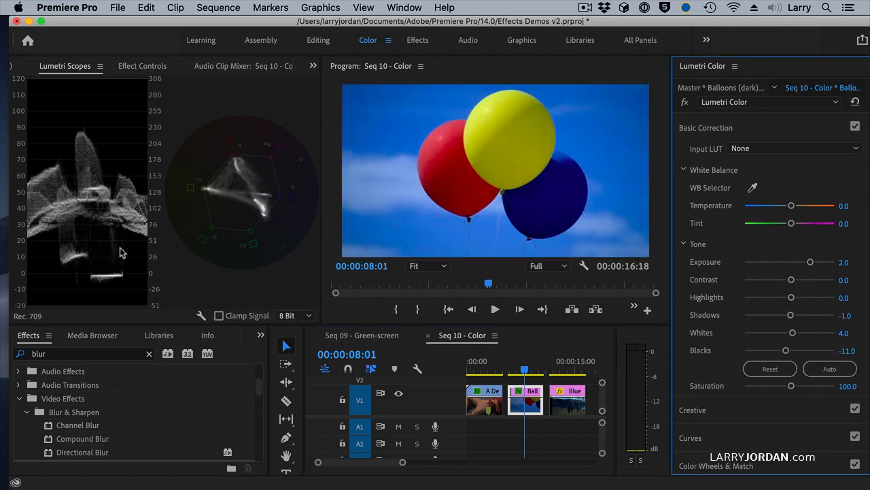
pyautogui.moveTo(250, 204)
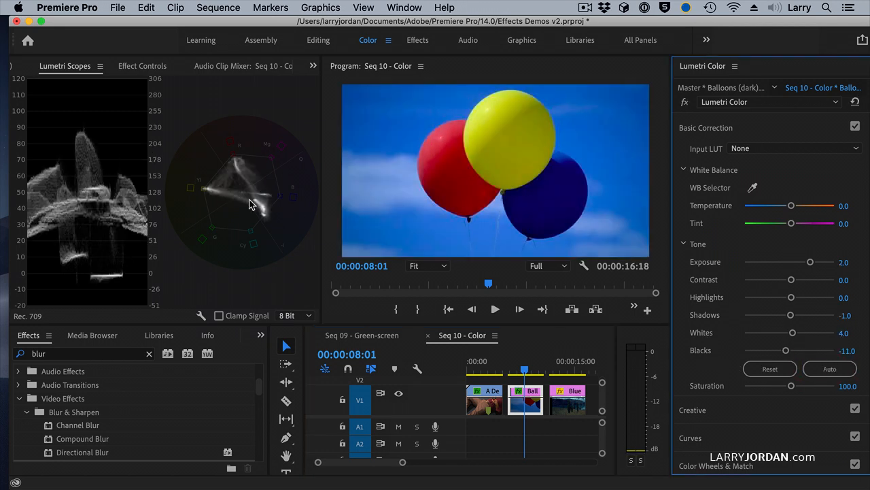
pyautogui.moveTo(74, 135)
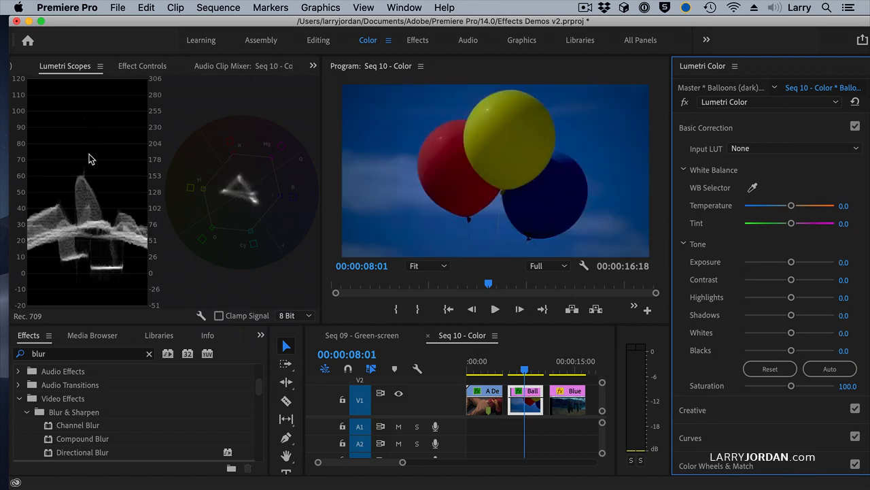
pyautogui.click(829, 368)
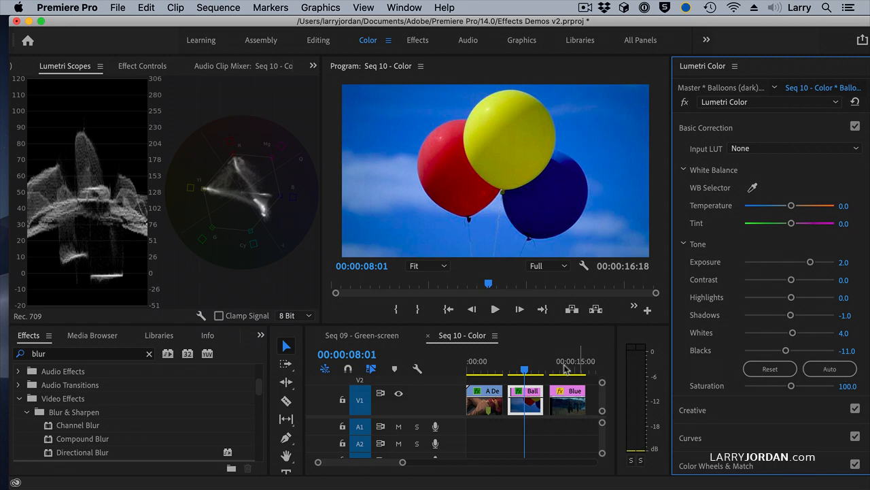
pyautogui.click(560, 360)
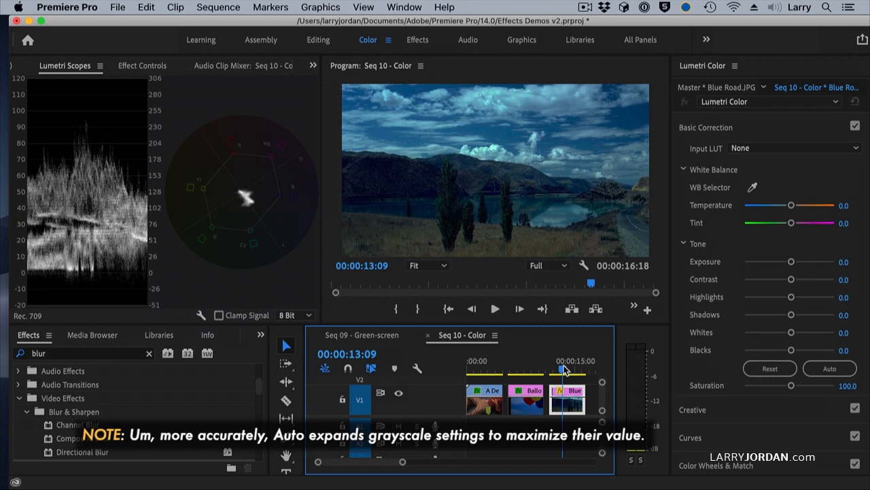
pyautogui.moveTo(569, 209)
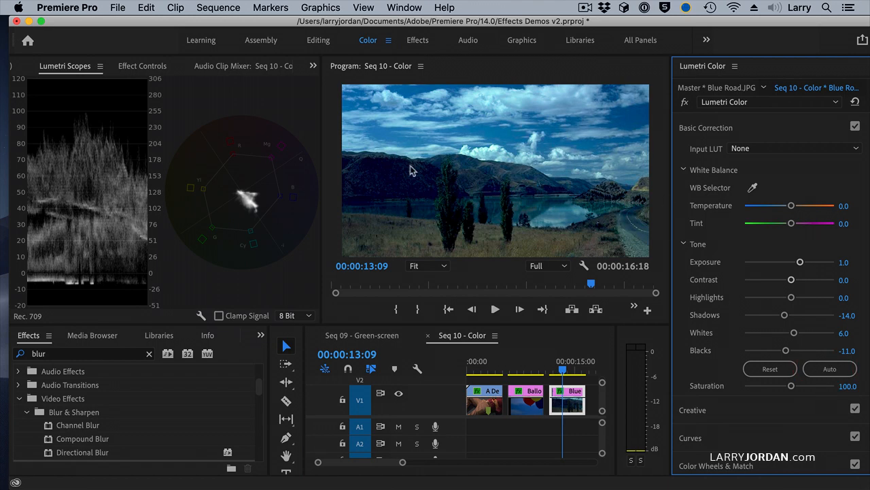
pyautogui.moveTo(116, 245)
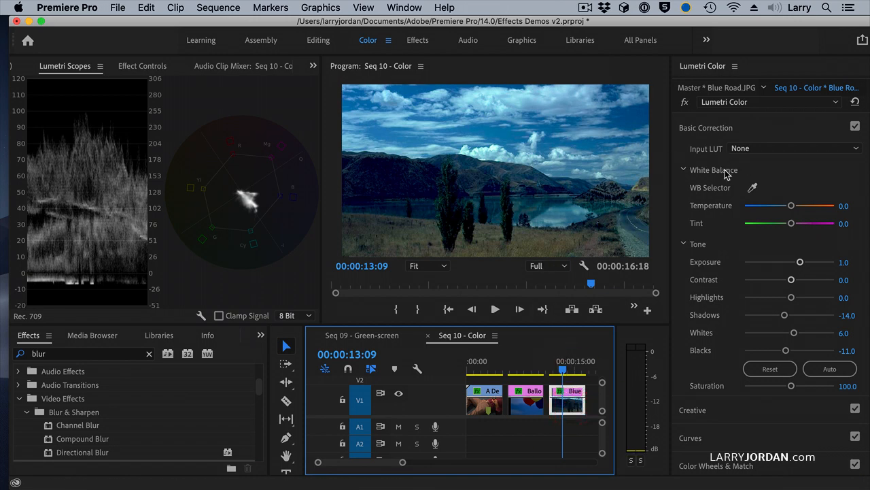
pyautogui.moveTo(689, 189)
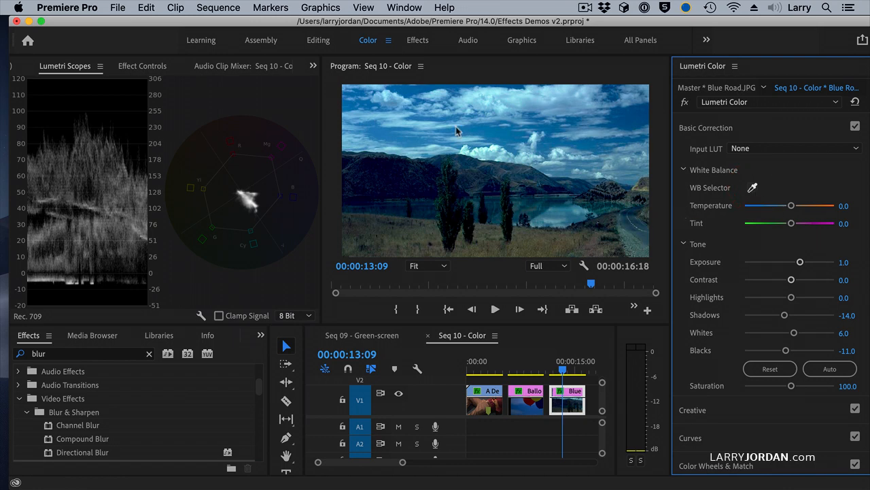
pyautogui.moveTo(638, 237)
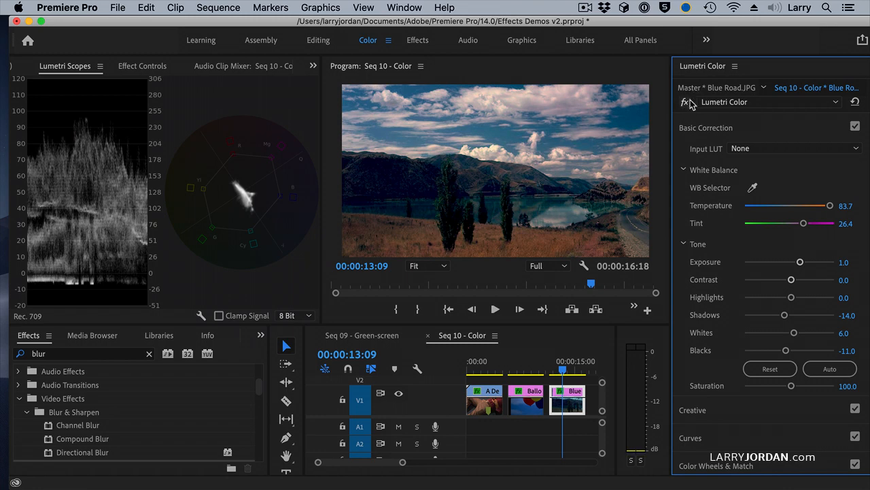
# - Toggle the Lumetri effect bypass to compare the corrected road clip with the original
pyautogui.click(685, 102)
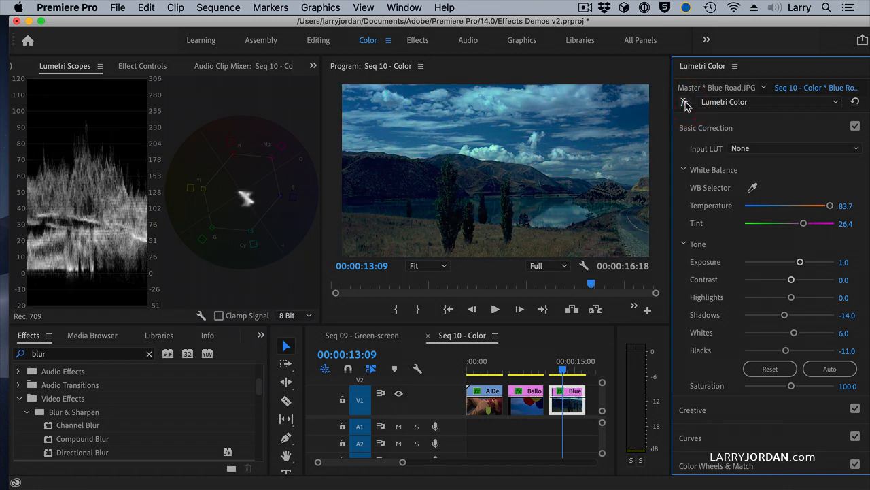
pyautogui.click(685, 102)
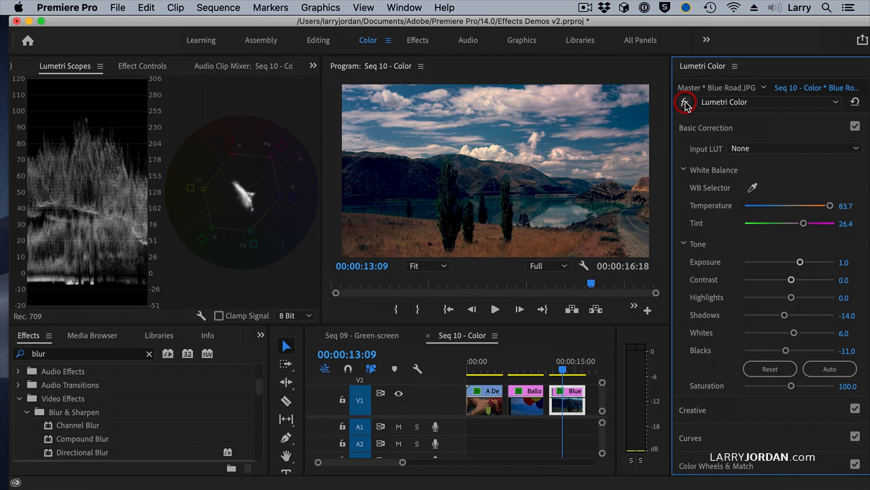
pyautogui.click(686, 102)
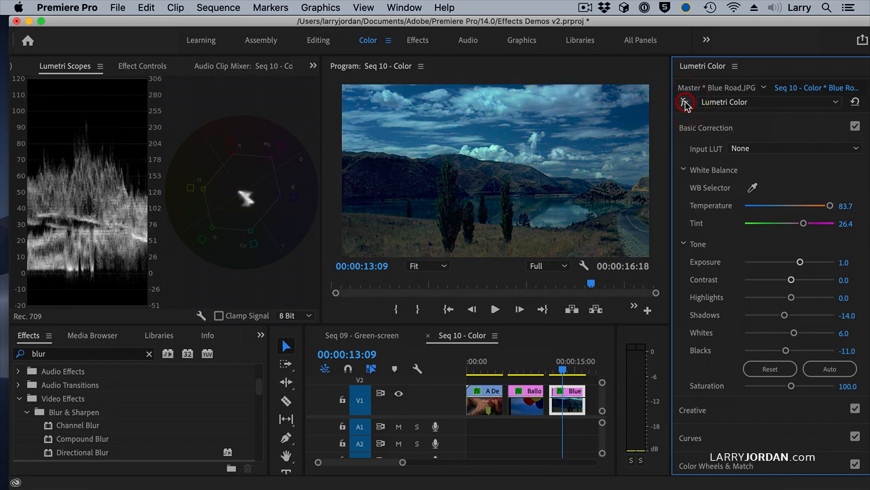